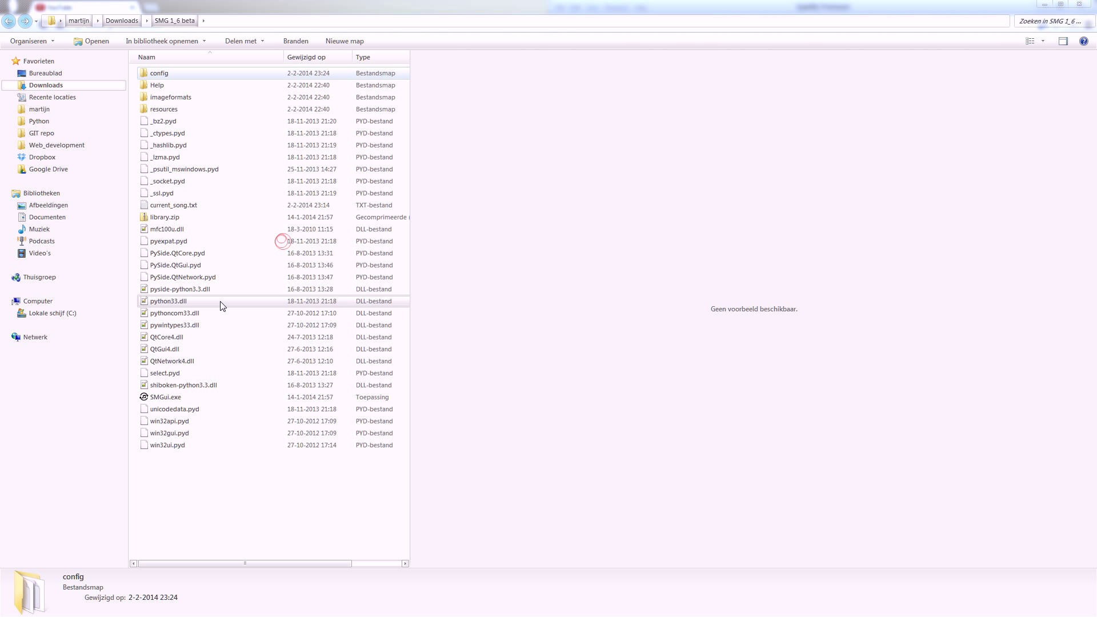
Step: Delete the config folder in SMG 1_6 beta, bringing up the 'Map verwijderen' confirmation
click(165, 397)
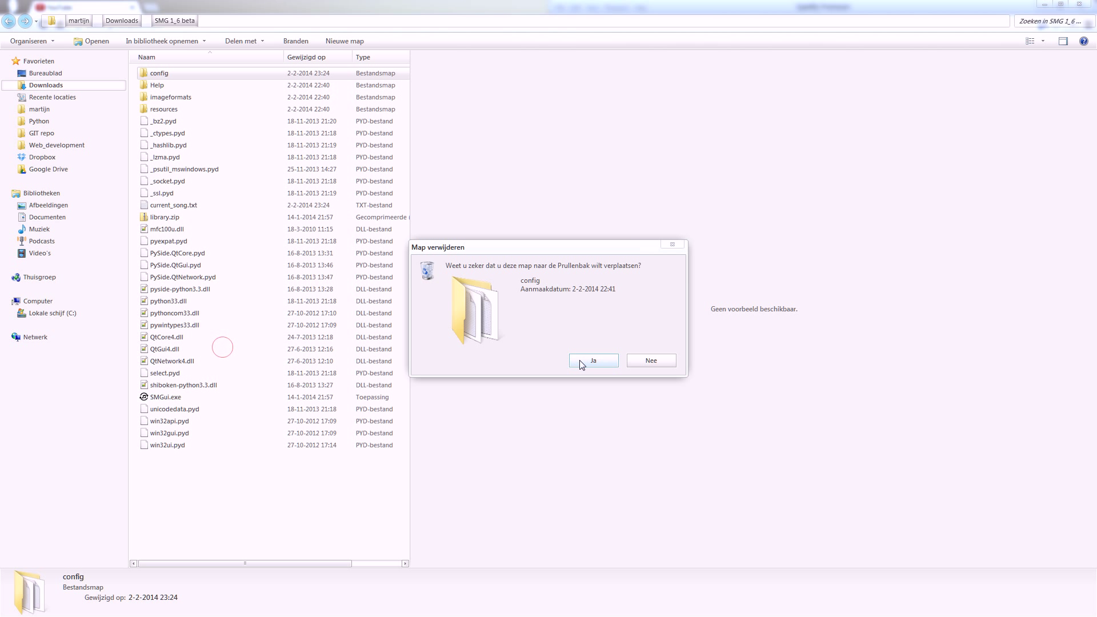
Step: Confirm moving config to the Recycle Bin and select SMGui.exe to regenerate it
click(592, 361)
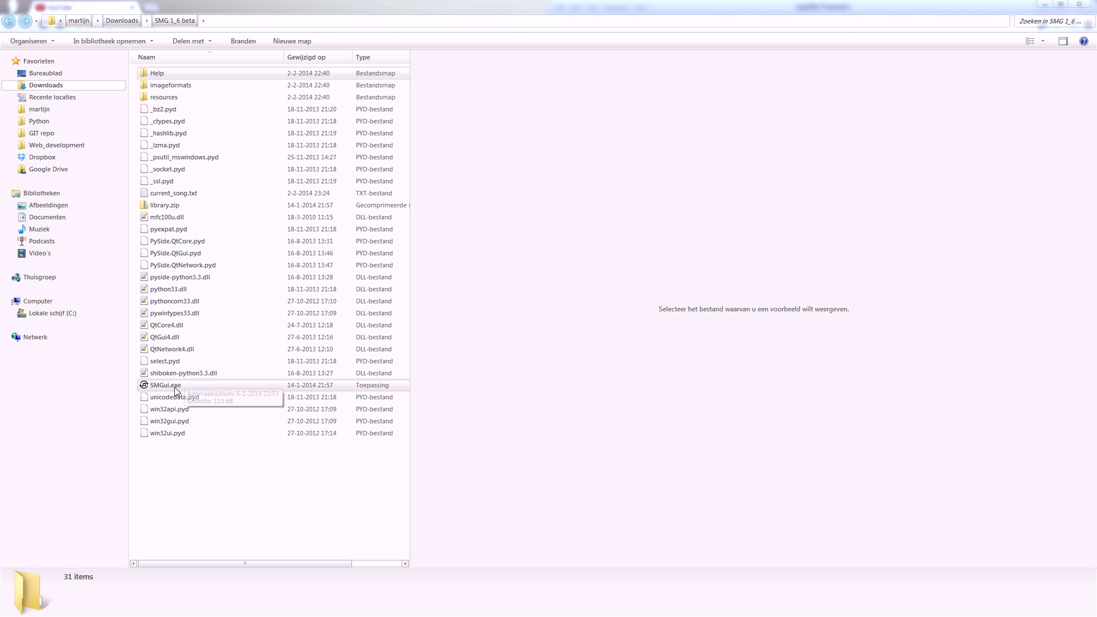
click(165, 384)
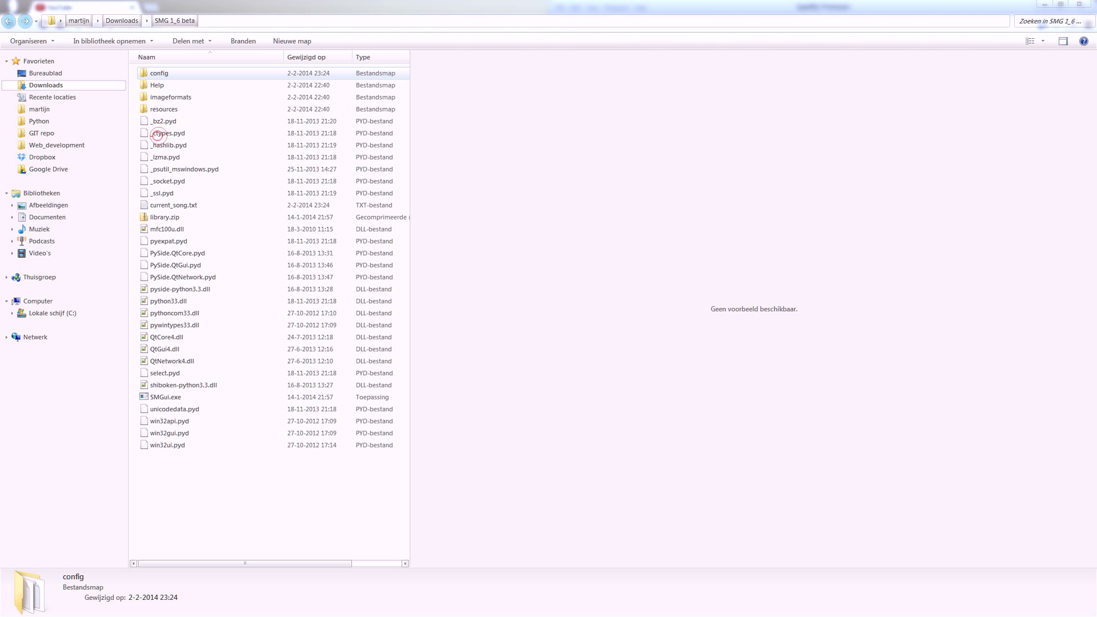
Step: Open the regenerated config folder to view config.ini and music_players.json
click(165, 397)
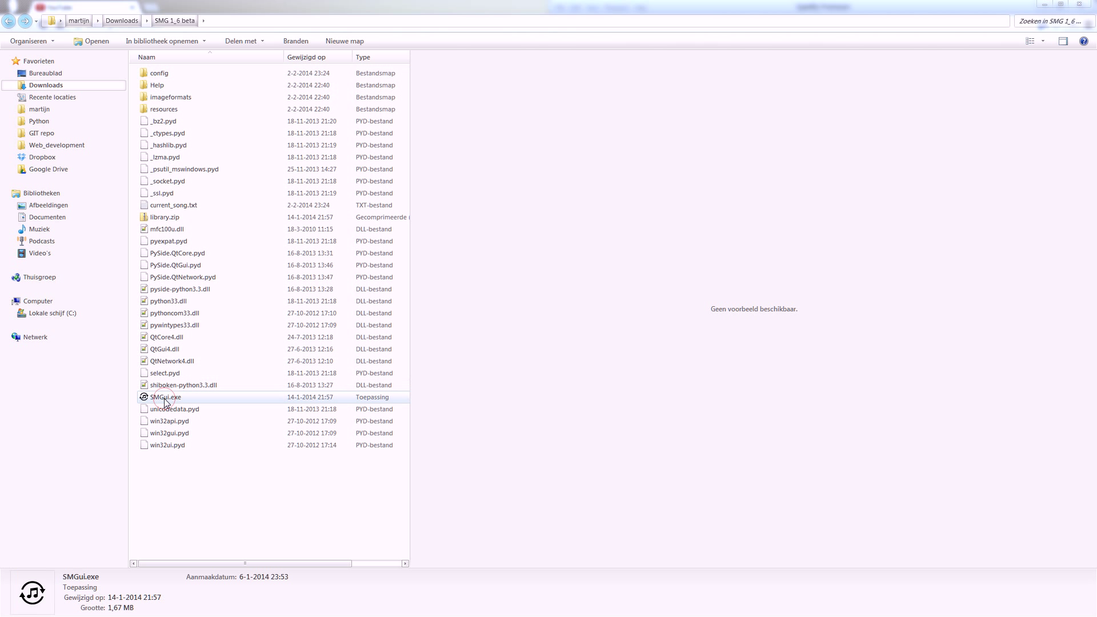
double_click(159, 72)
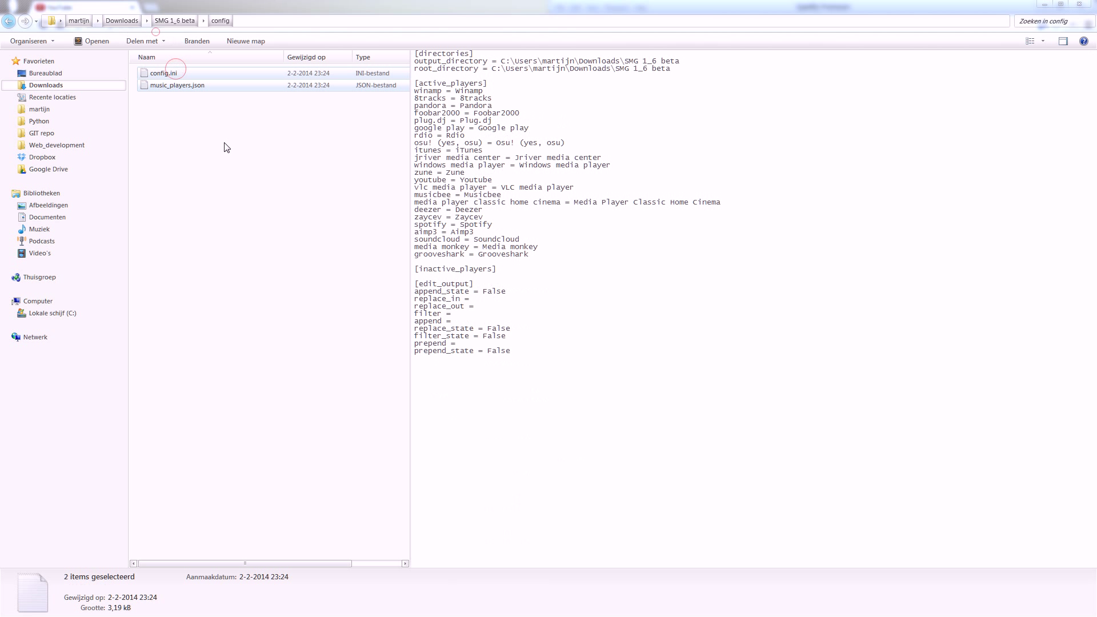